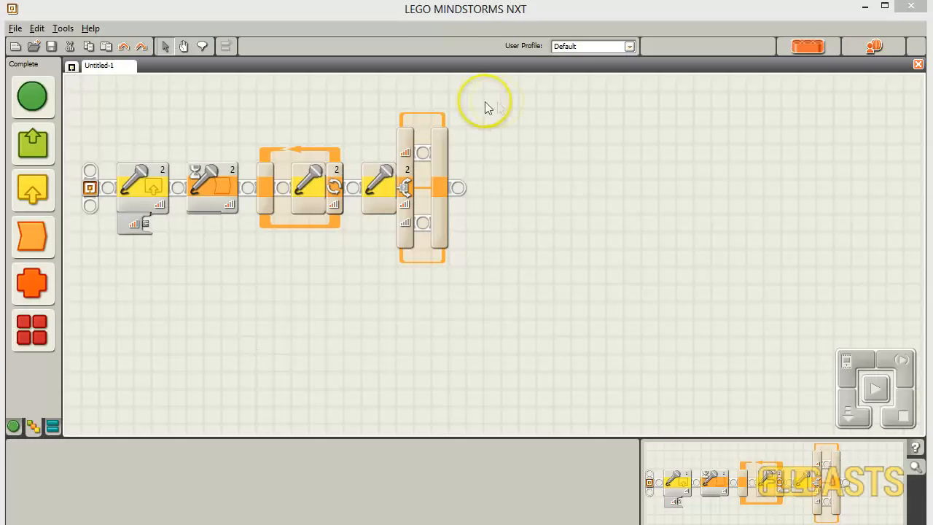
{"action": "mouse_move", "coordinate": [126, 309]}
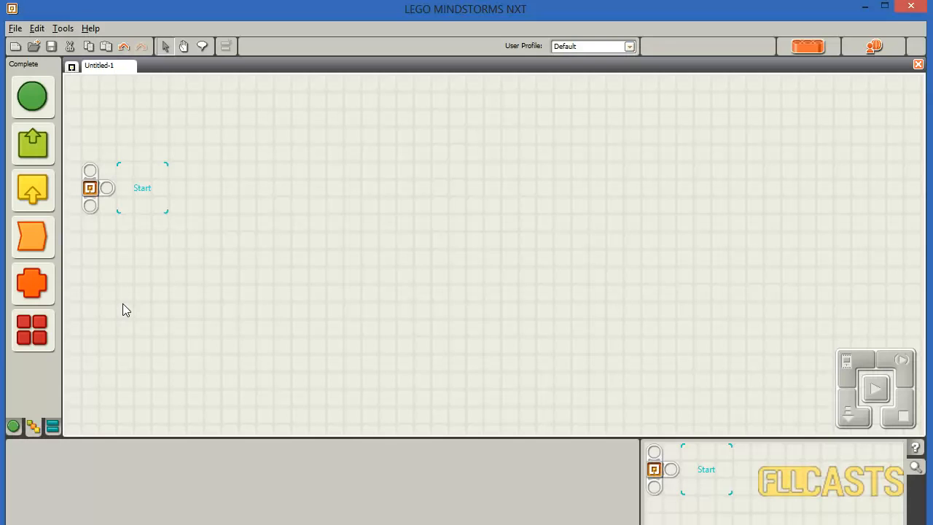
{"action": "mouse_move", "coordinate": [55, 271]}
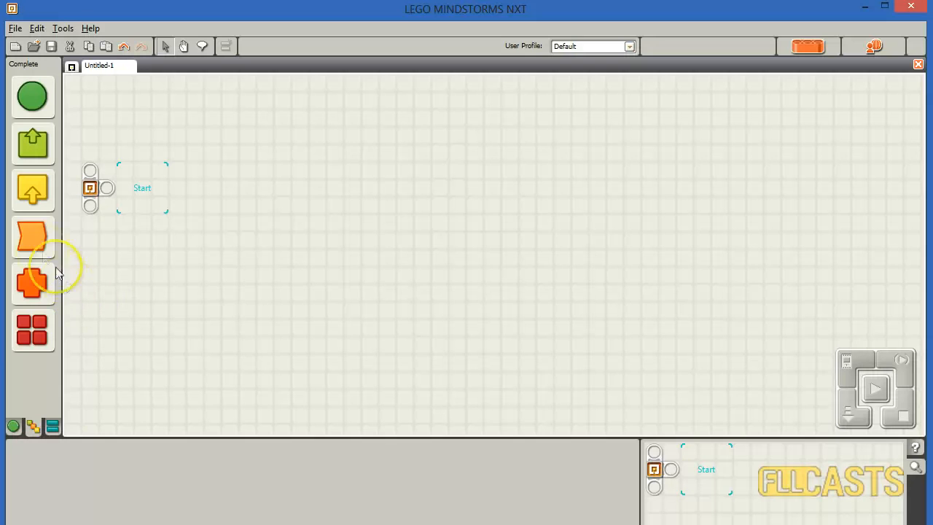
Add a Wait block after Start using the Sound Sensor, and select its threshold value.
{"action": "left_click_drag", "start_coordinate": [33, 236], "coordinate": [153, 188]}
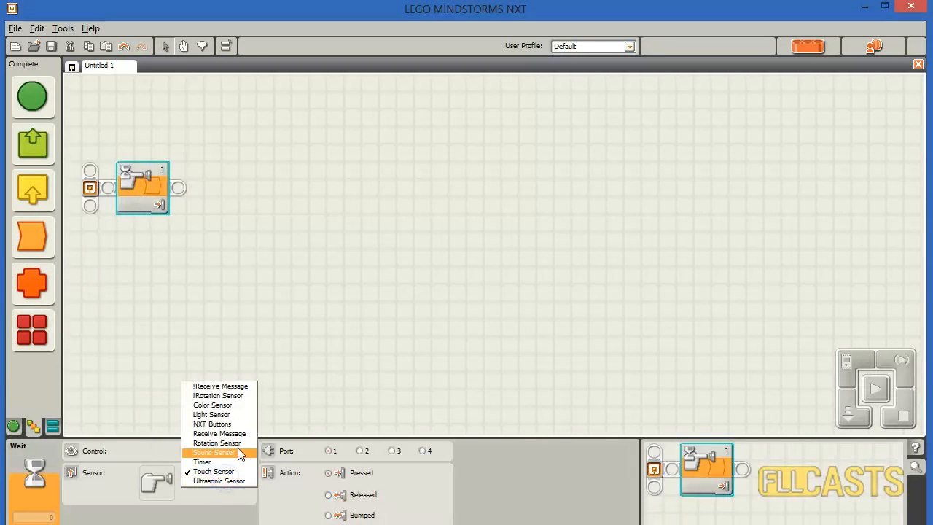
{"action": "left_click", "coordinate": [213, 451]}
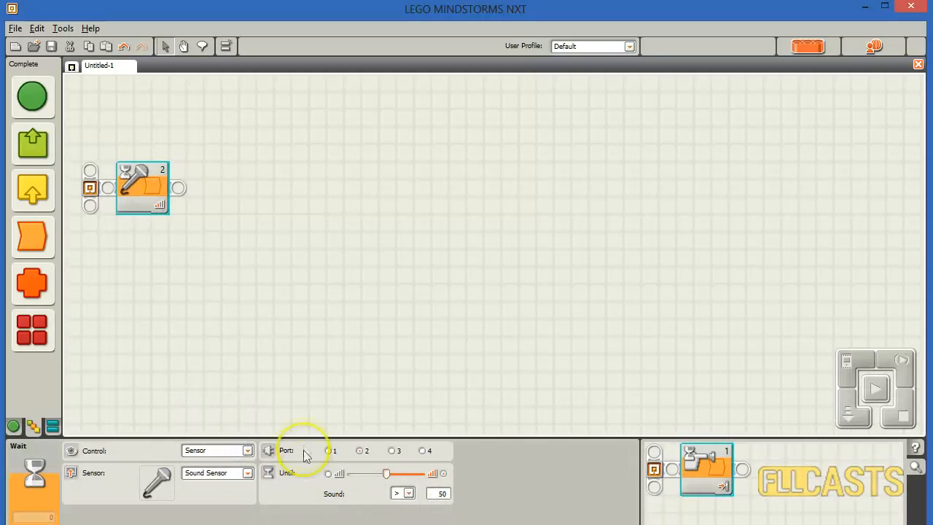
{"action": "mouse_move", "coordinate": [427, 510]}
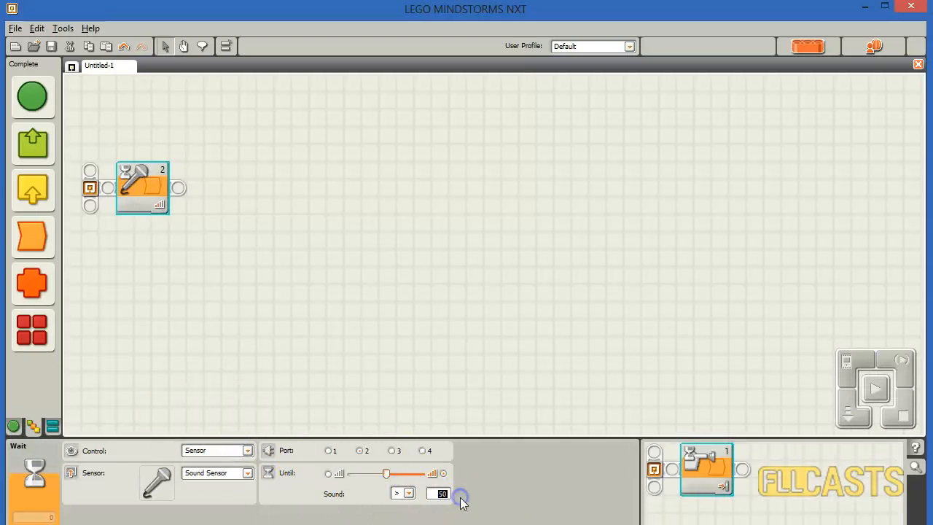
{"action": "left_click", "coordinate": [380, 261]}
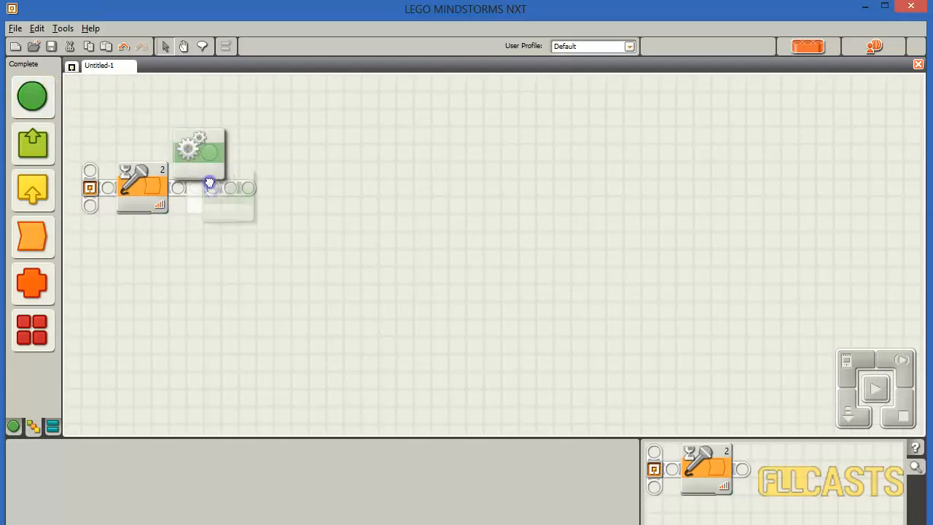
Place a Move block on motors B and C with unlimited duration after the sound wait.
{"action": "left_click", "coordinate": [211, 186]}
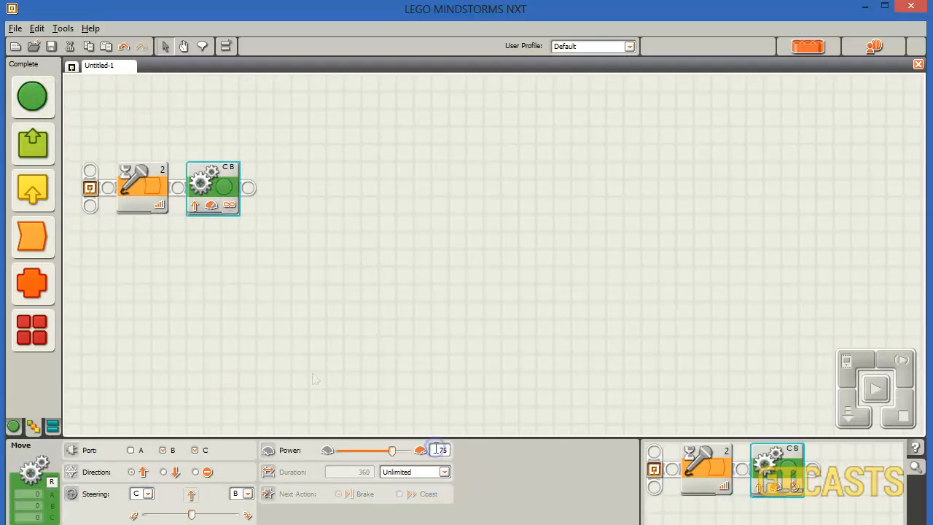
{"action": "left_click", "coordinate": [32, 236]}
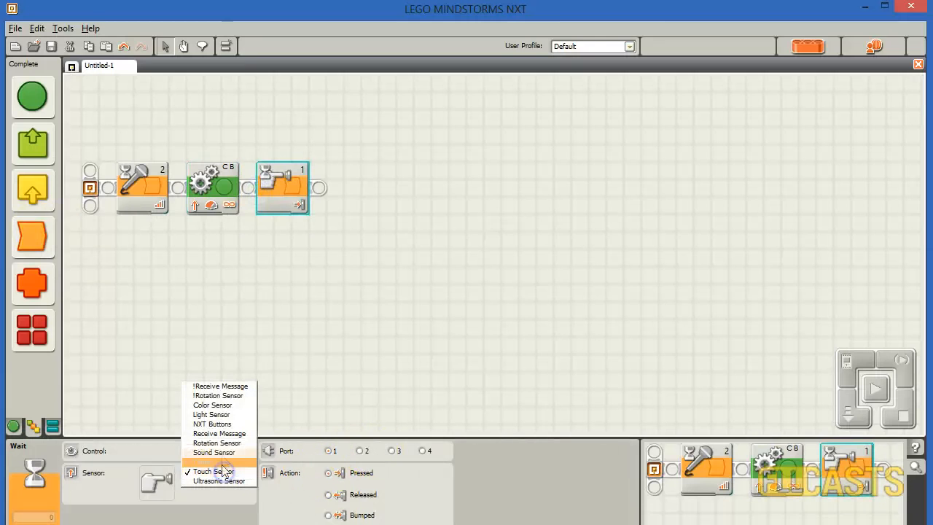
Set the second Wait block to the port 2 Sound Sensor with threshold above 80.
{"action": "left_click", "coordinate": [214, 451]}
{"action": "type", "text": "80"}
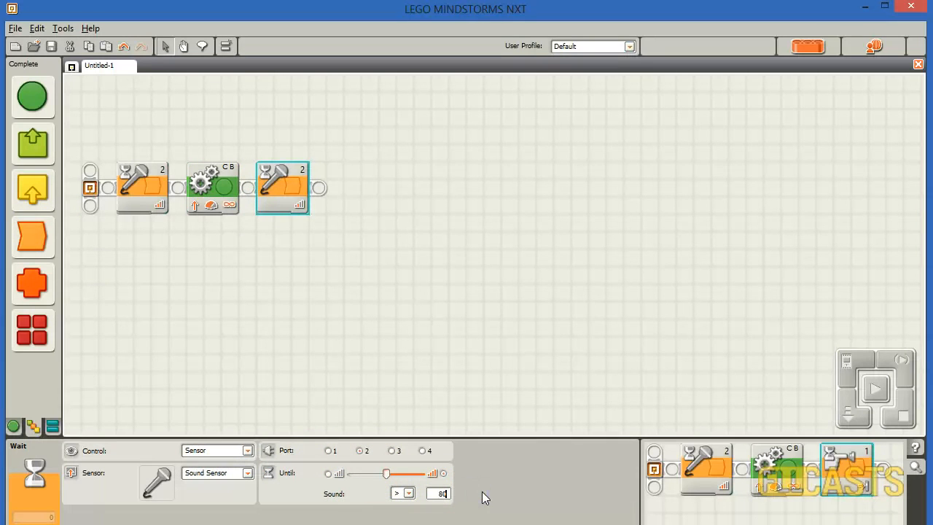
{"action": "left_click", "coordinate": [160, 233]}
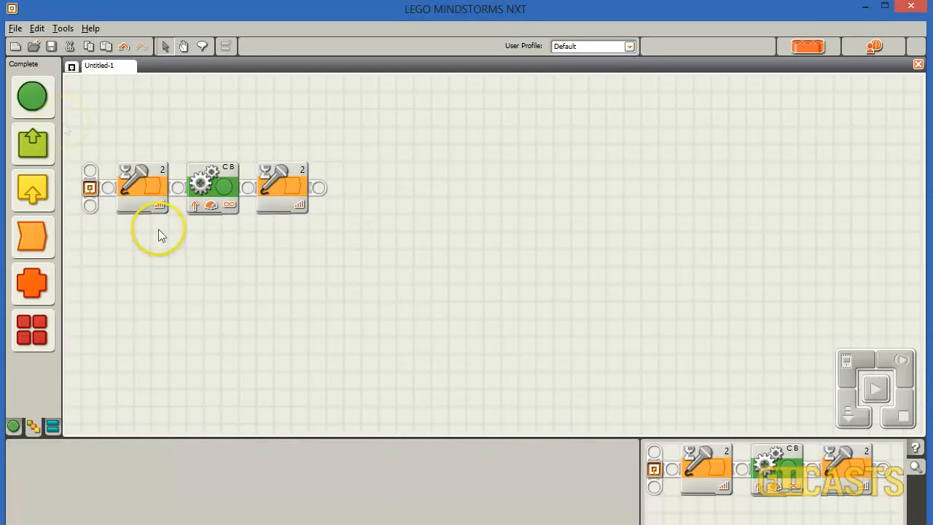
Add a final Move block on motors B and C set to Stop.
{"action": "left_click", "coordinate": [353, 188]}
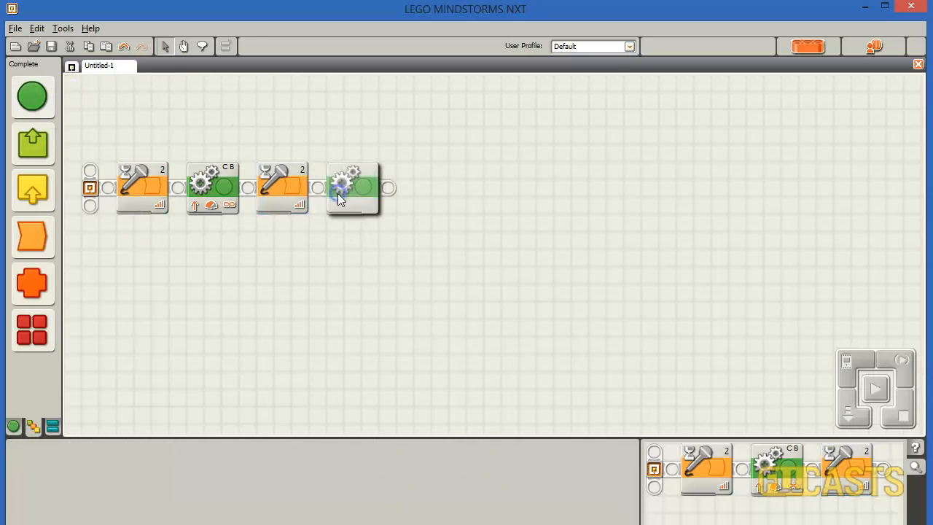
{"action": "left_click", "coordinate": [352, 187]}
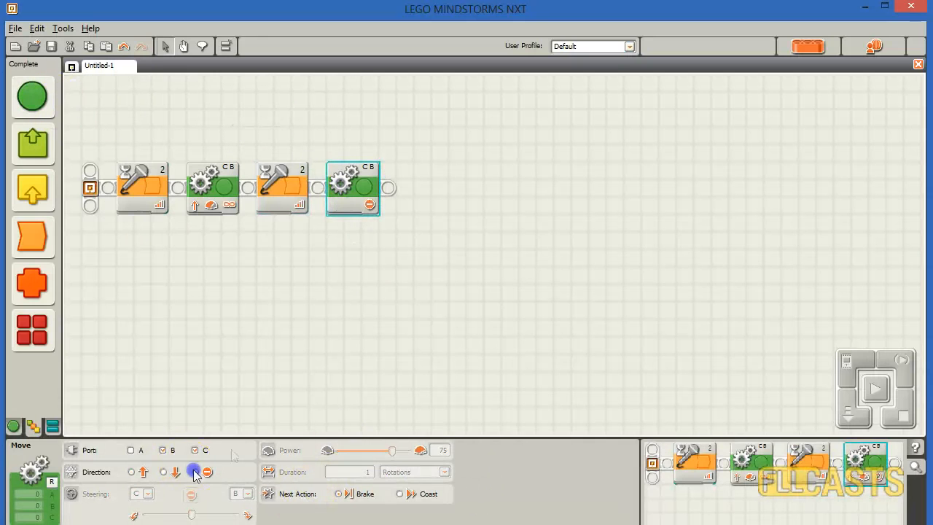
{"action": "left_click", "coordinate": [488, 336]}
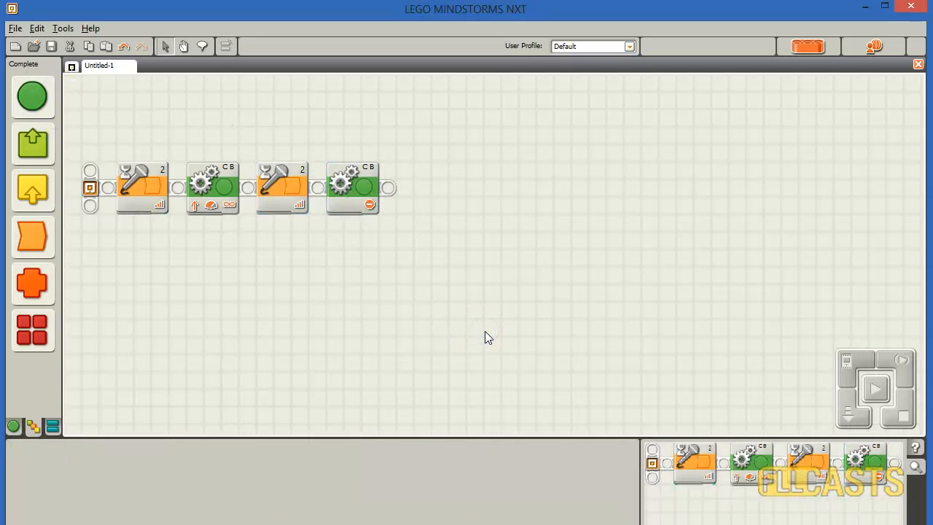
{"action": "left_click", "coordinate": [482, 333]}
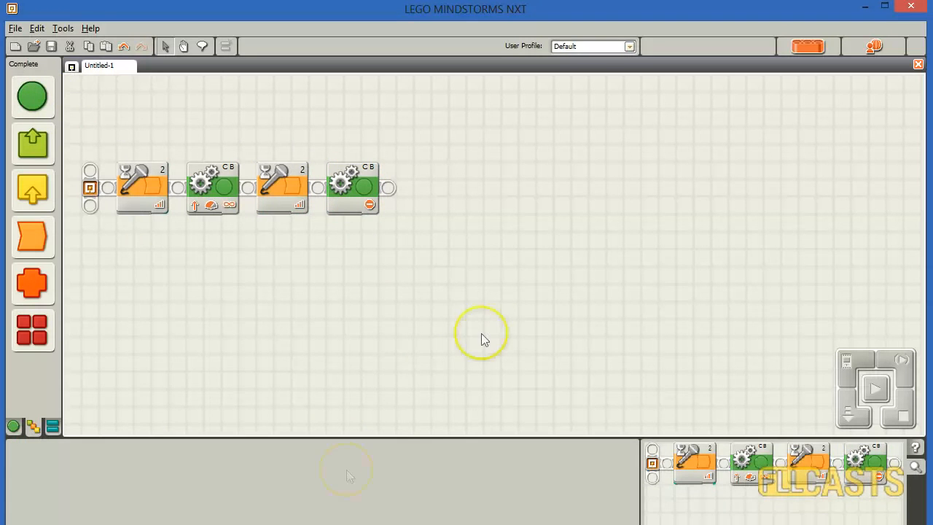